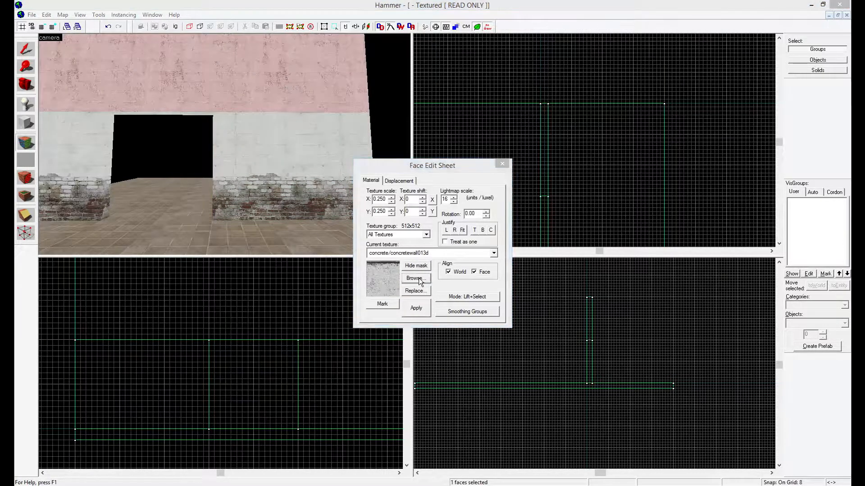
Dismiss the Face Edit Sheet so the Object toolbar can be set to Primitives.
left_click(414, 278)
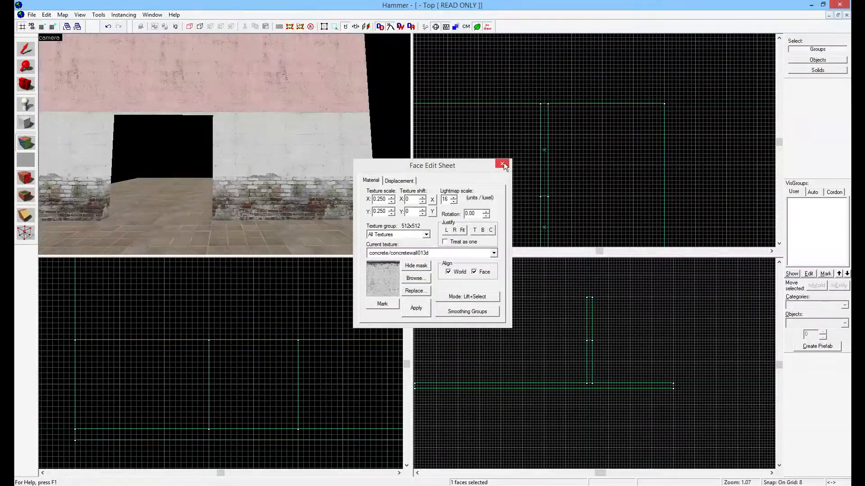
left_click(502, 165)
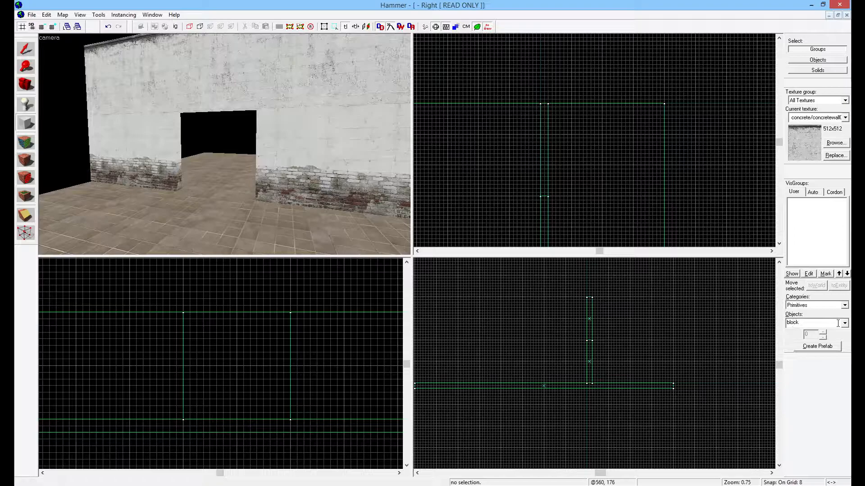
Choose the arch primitive from the Objects list and accept its default properties.
left_click(843, 322)
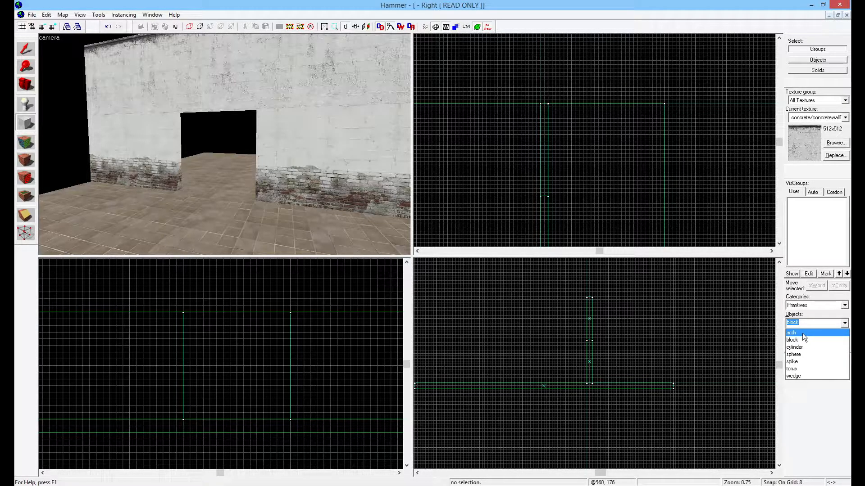
left_click(792, 332)
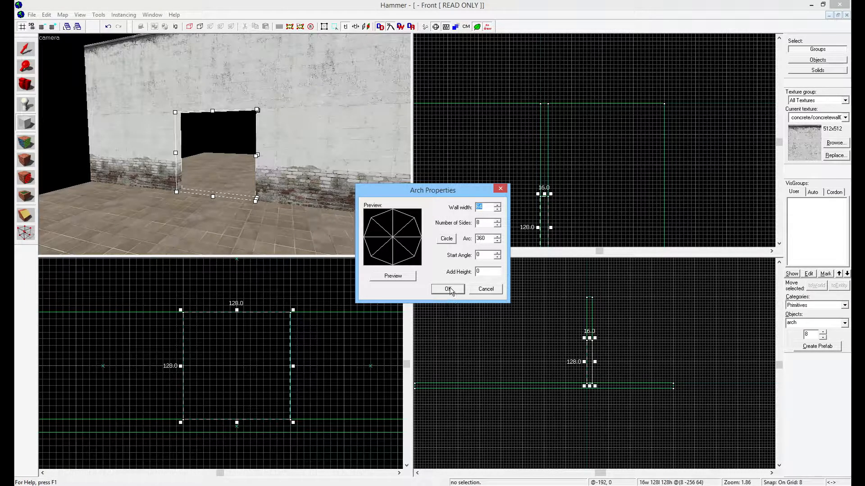
left_click(448, 289)
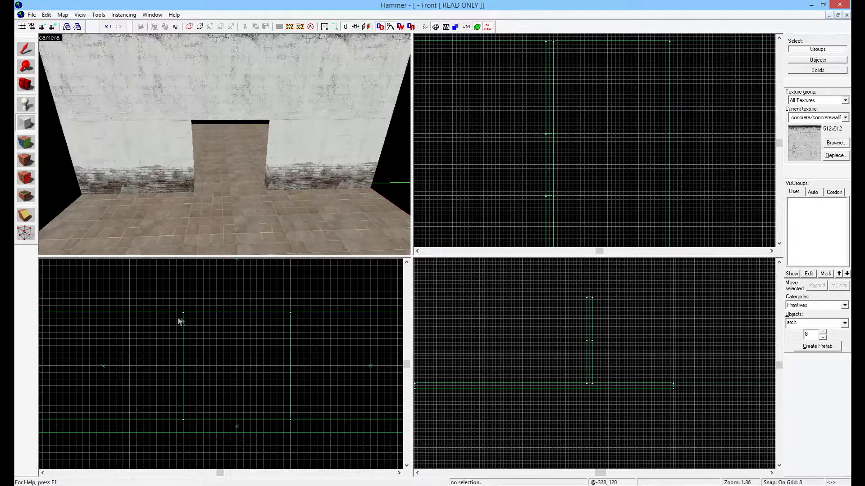
Drag out a 128 by 128, 16-unit-tall block above the floor in the 2D view.
left_click_drag(181, 322, 291, 426)
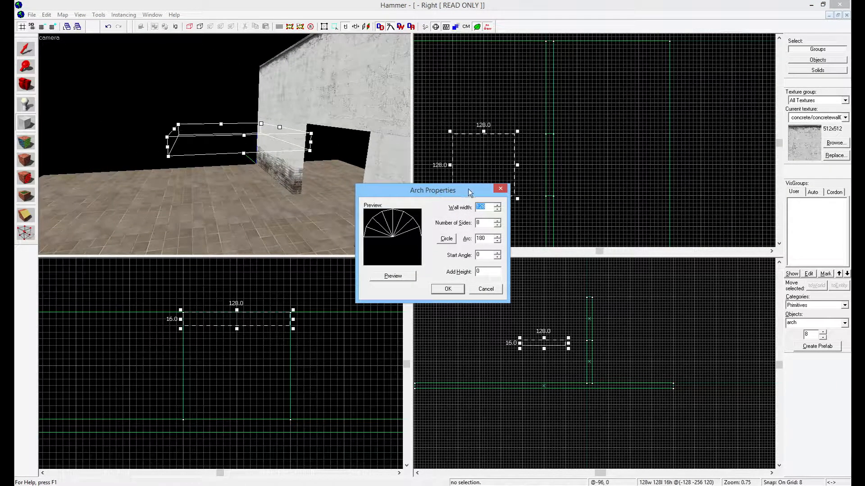
Make the arch a full 360° circle with wall width 128 and preview the ring.
left_click(445, 237)
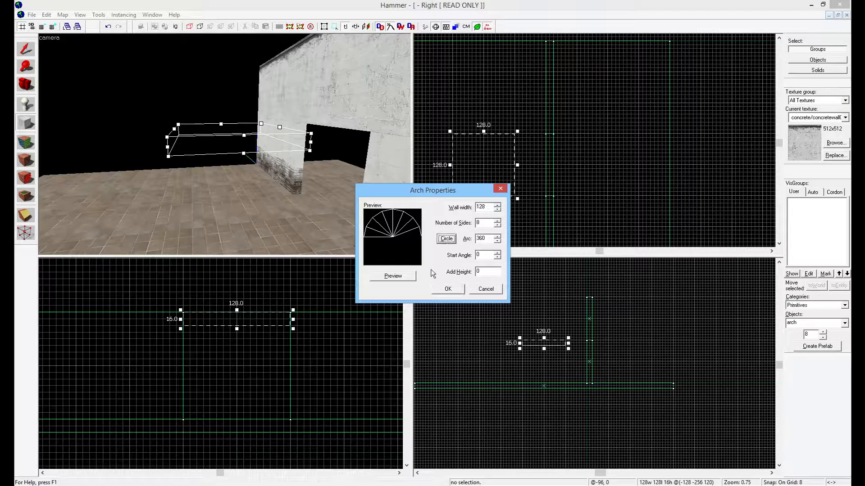
left_click(392, 276)
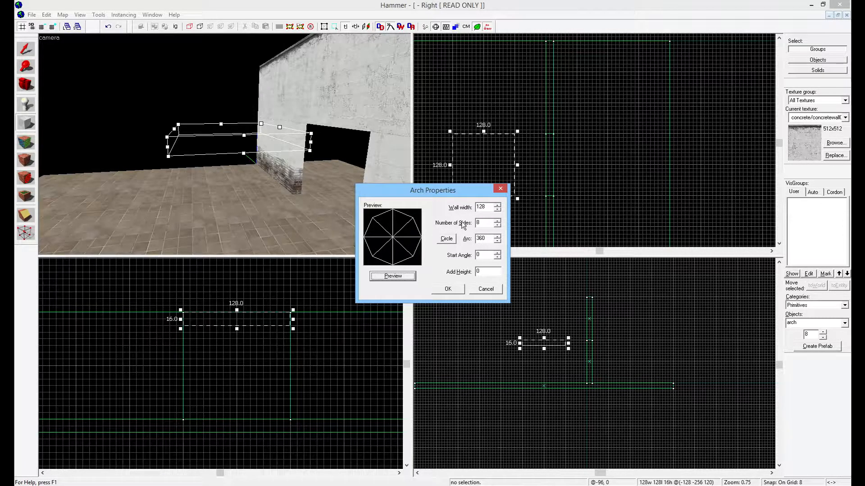
mouse_move(484, 218)
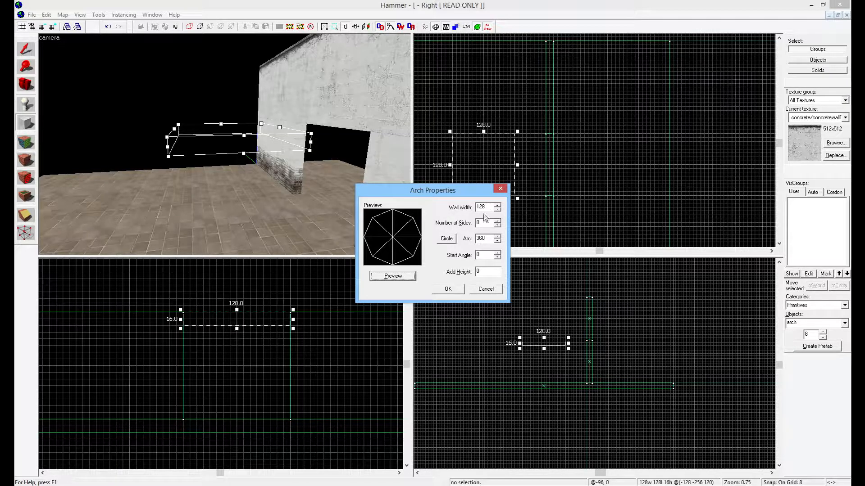
triple_click(485, 207)
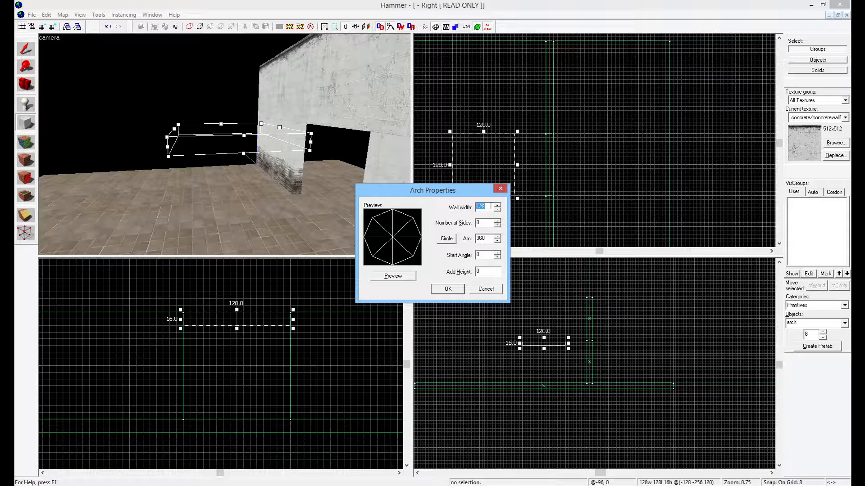
left_click(393, 277)
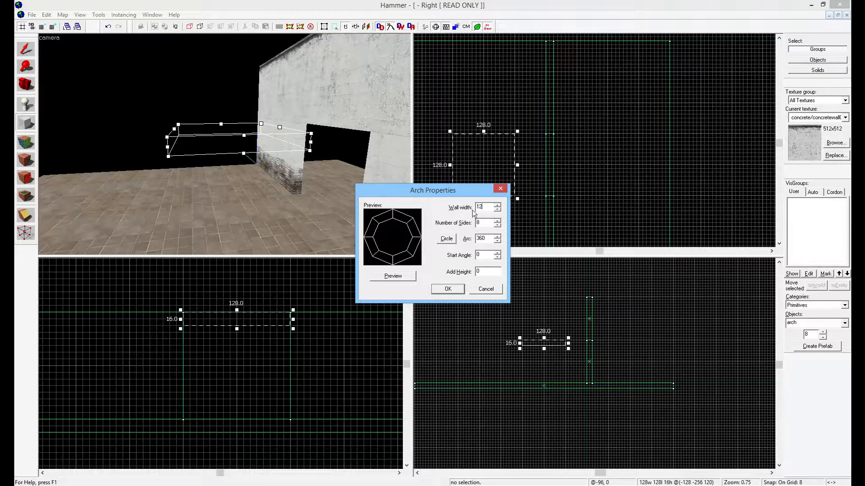
type("128")
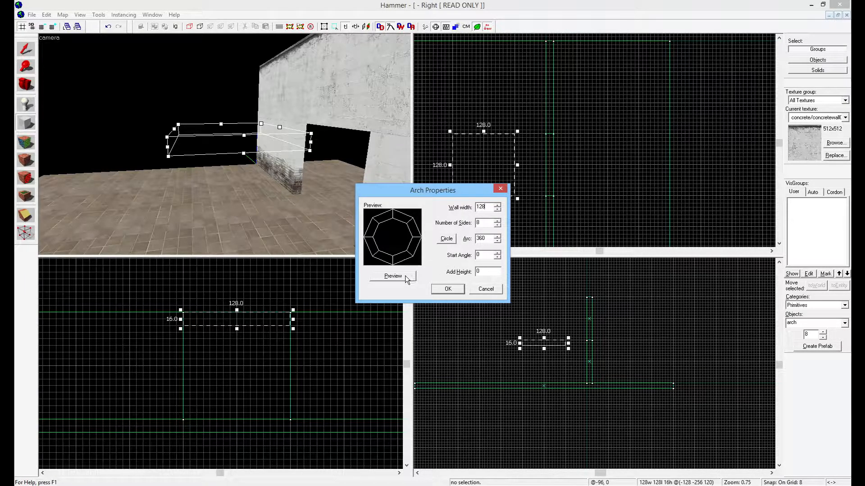
left_click(392, 275)
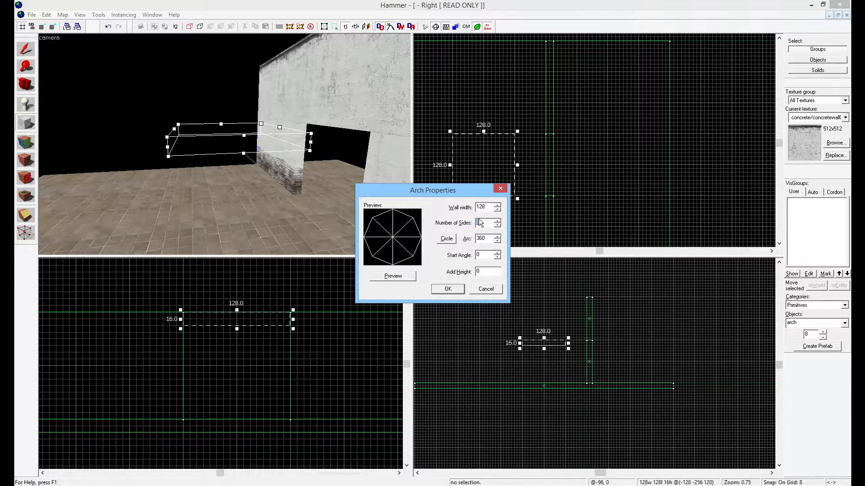
Preview the arch at 12 then 24 sides with a 360 arc and confirm to build it.
left_click(393, 275)
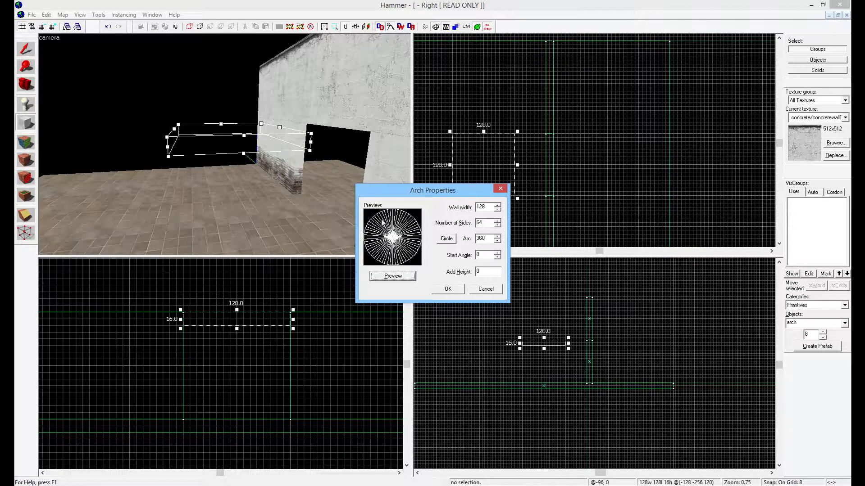
left_click(485, 223)
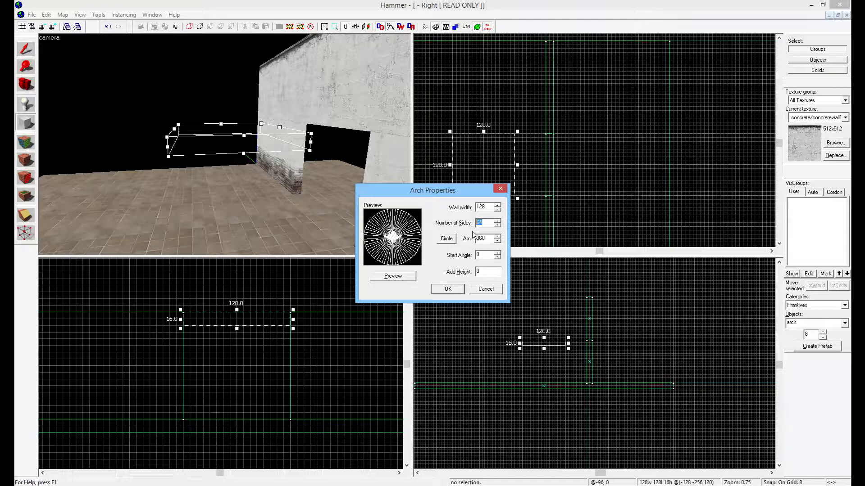
type("12")
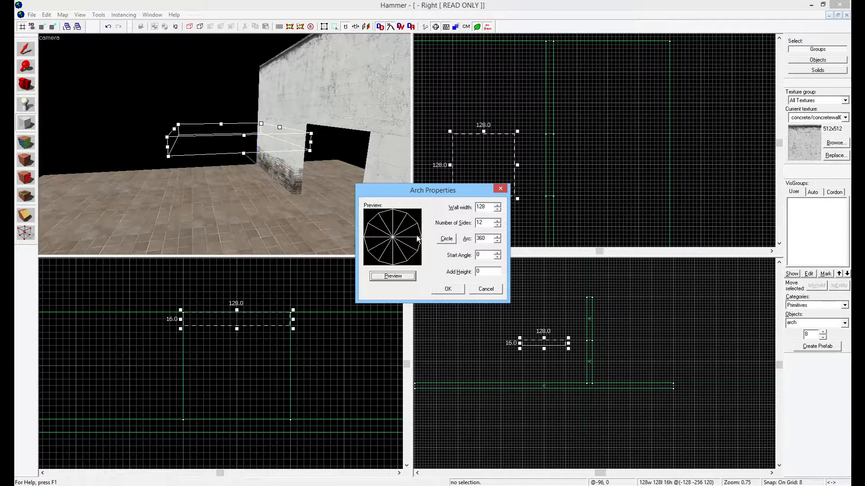
mouse_move(400, 263)
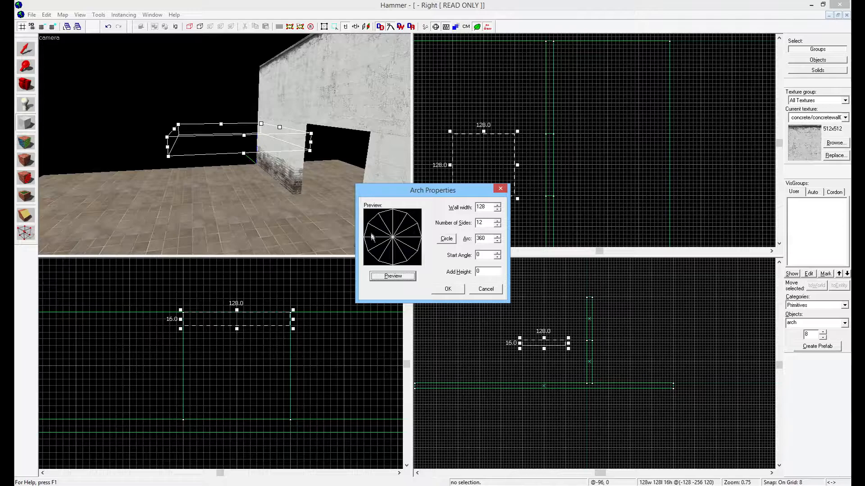
left_click(498, 220)
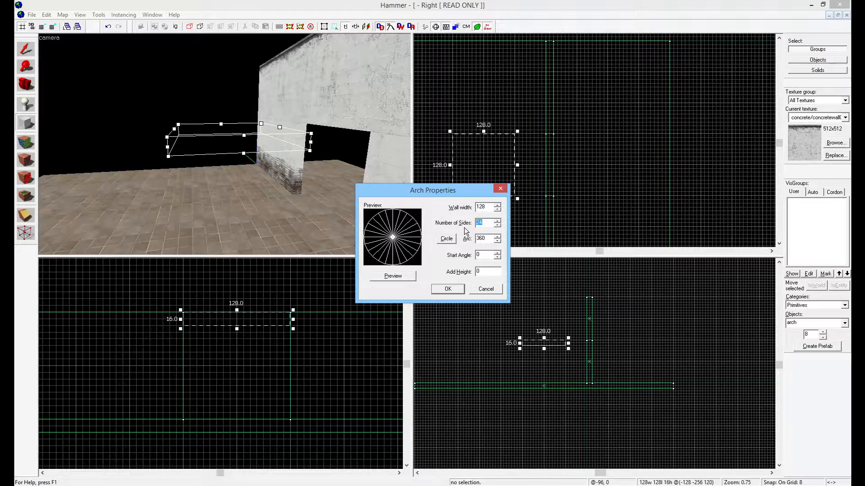
mouse_move(372, 242)
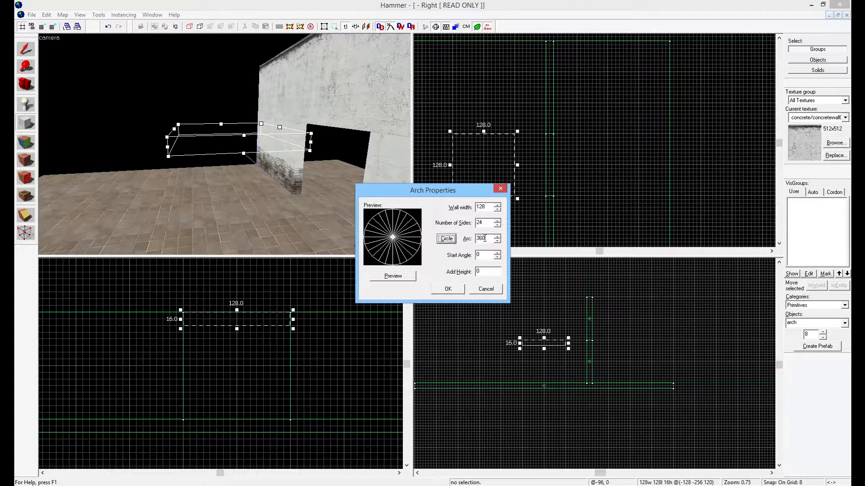
triple_click(484, 238)
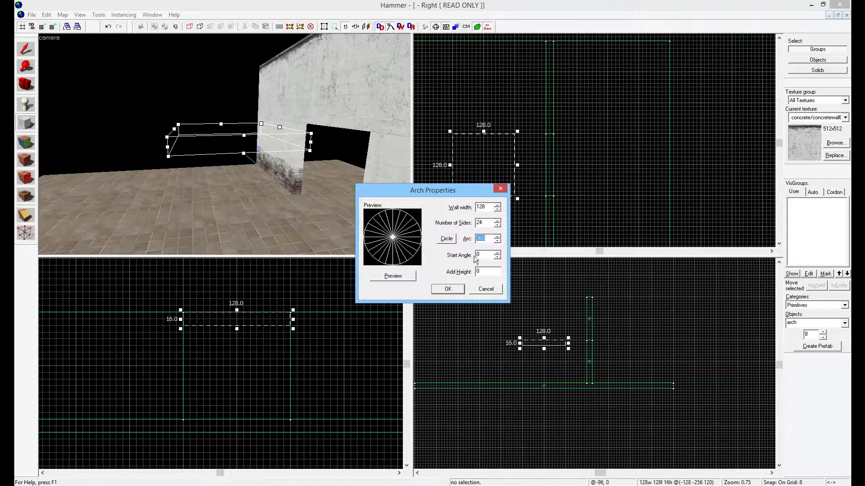
left_click(448, 289)
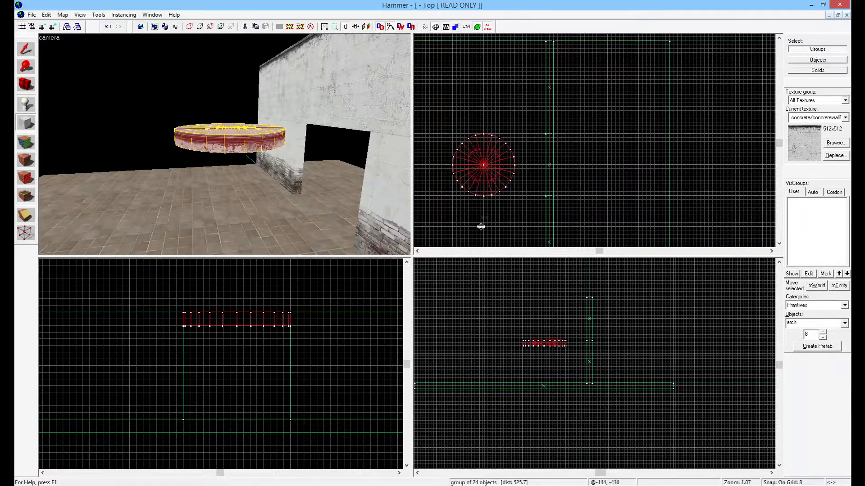
Select the 24-piece arch group and rotate it 90 degrees upright in the side view.
left_click(483, 164)
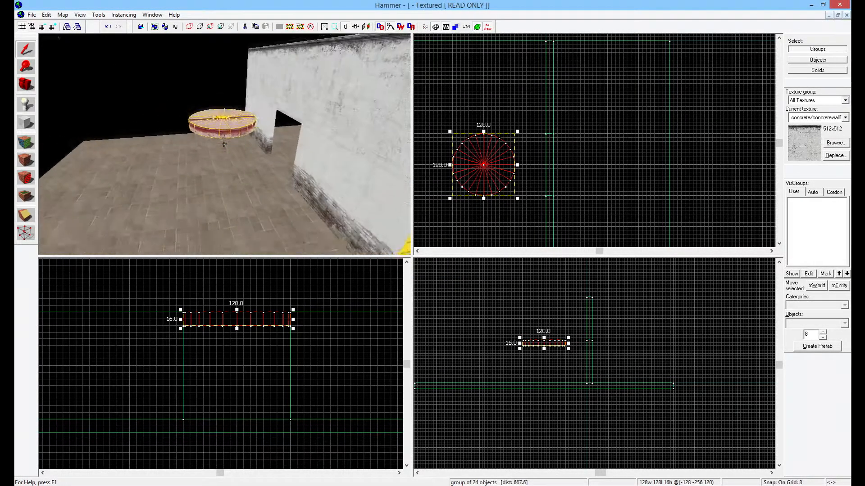
left_click_drag(220, 138, 231, 127)
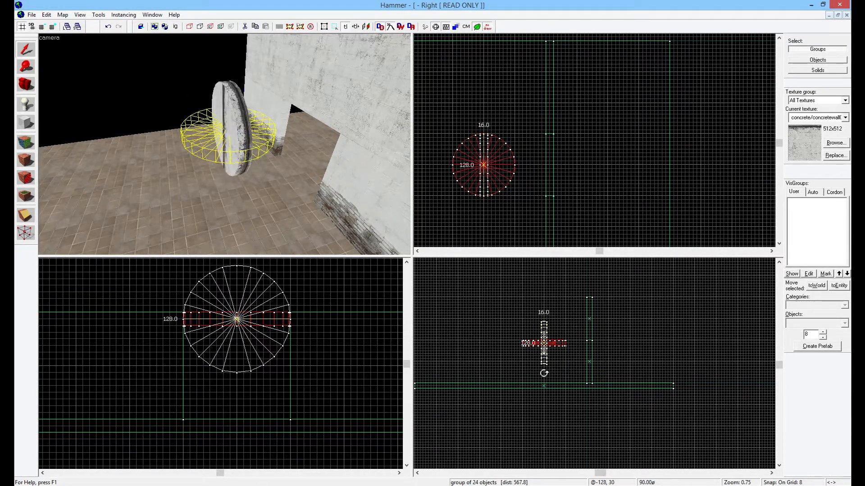
left_click(98, 15)
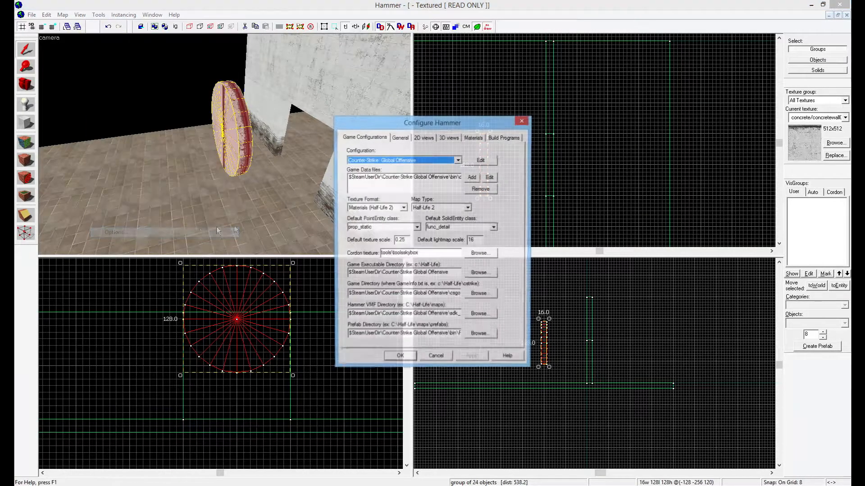
left_click(423, 137)
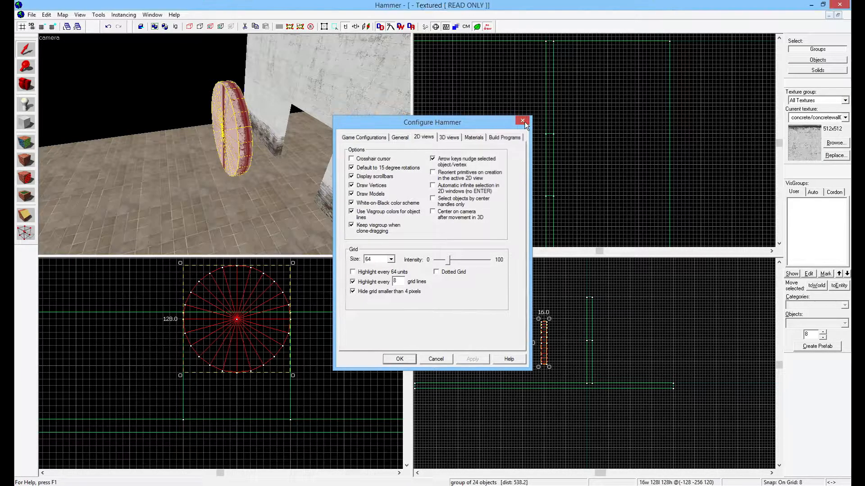
left_click(521, 121)
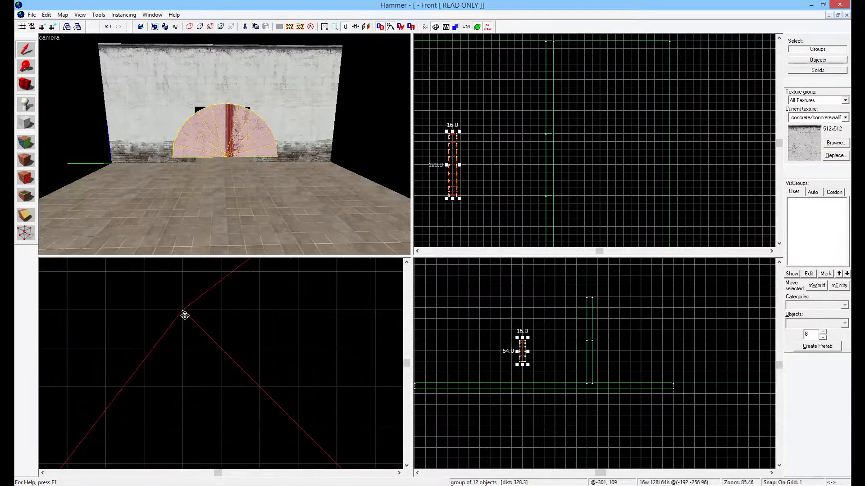
Answer Yes to merge the wedges' overlapping outer vertices in the Front view.
scroll("down", 3)
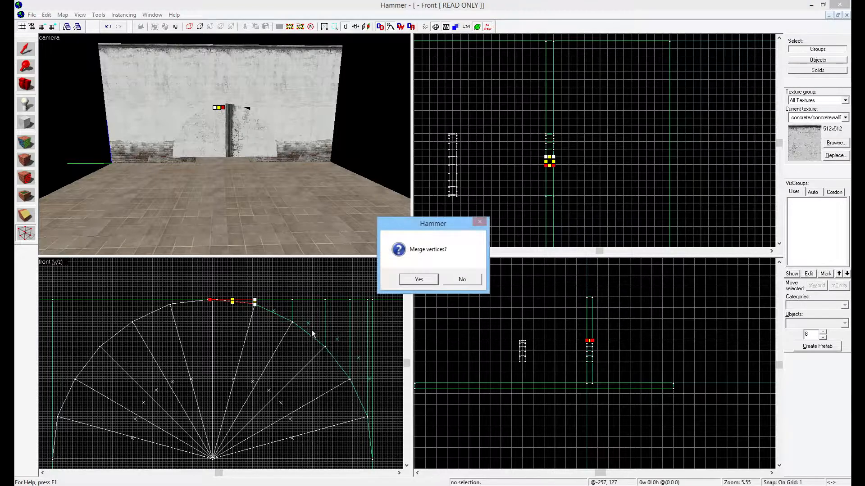
left_click(418, 280)
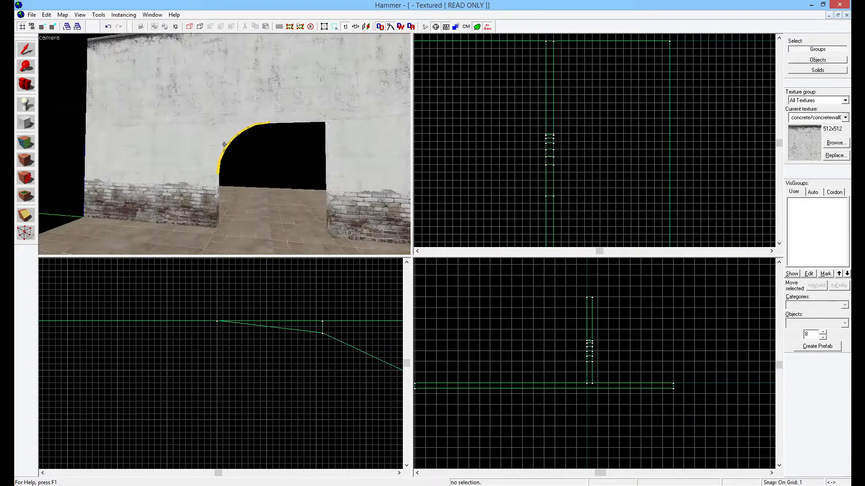
Pick a curved arch face in the 3D view to edit its texture.
left_click(221, 143)
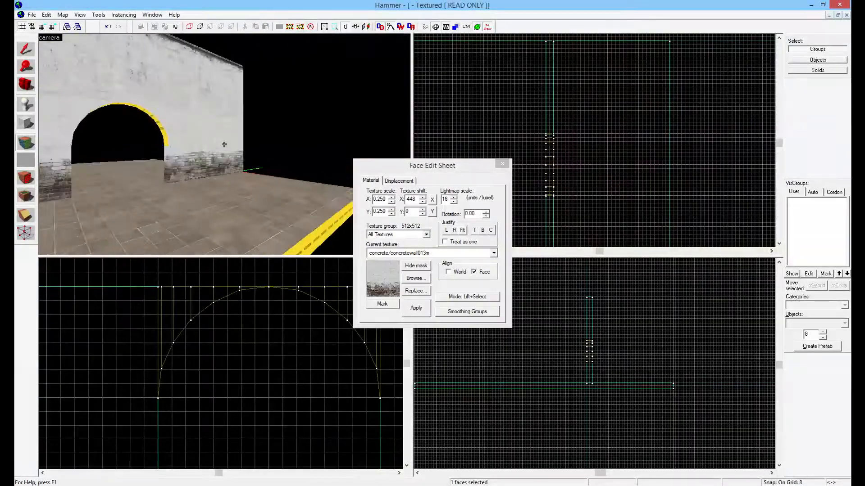
Select three curved arch faces in turn and shift their concrete texture into alignment.
left_click(449, 271)
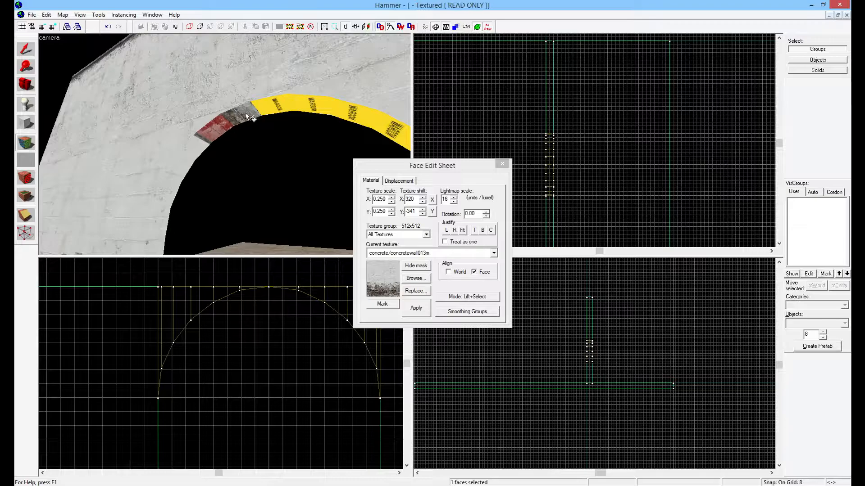
left_click(448, 272)
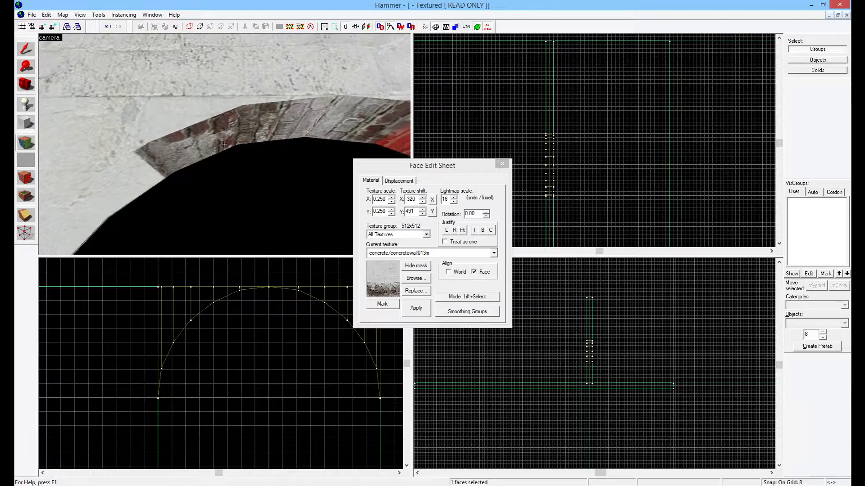
left_click(449, 271)
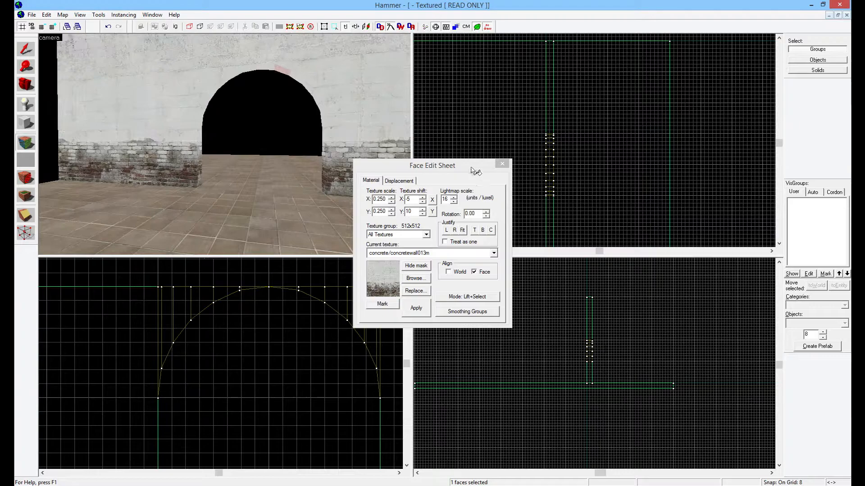
Dismiss the Face Edit Sheet before tying the arch brushes to func_detail.
left_click(502, 164)
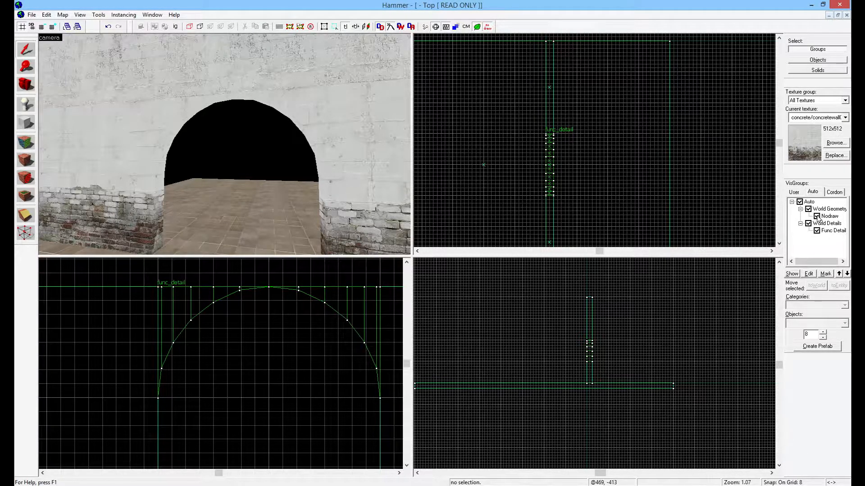
Toggle the Func Detail visgroup off and back on to check the arch opening.
left_click(817, 231)
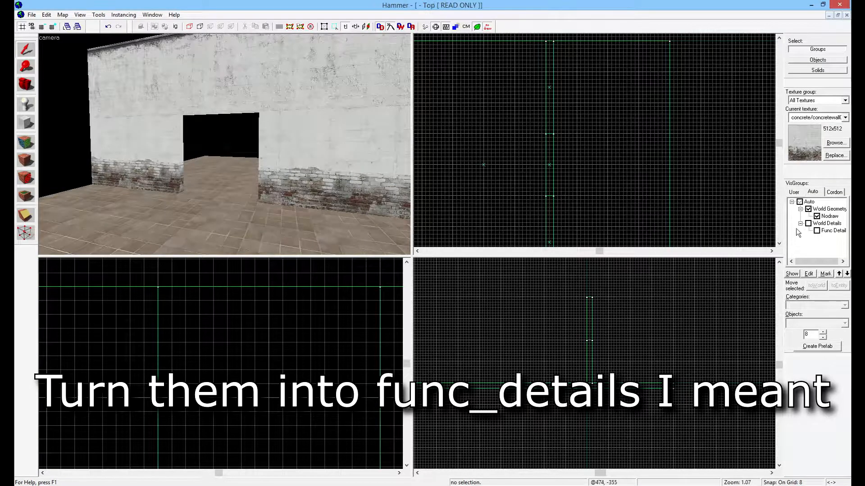
left_click(817, 230)
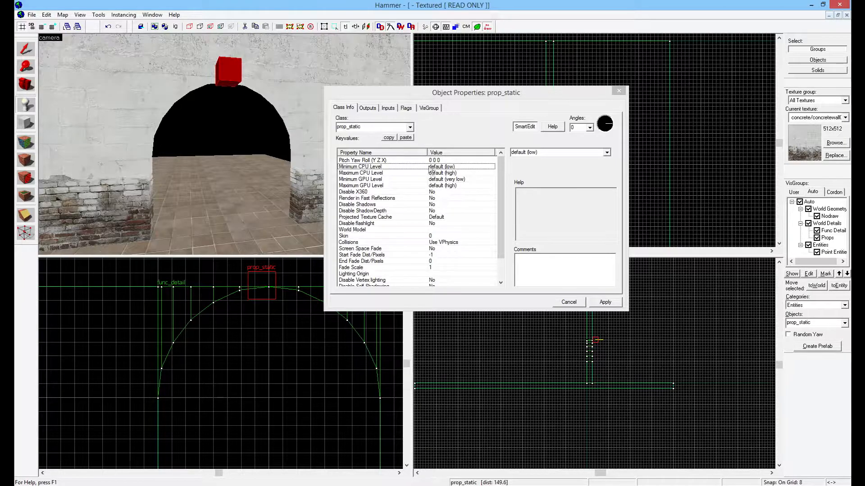
Browse for the prop_static's World Model from Object Properties.
left_click(352, 230)
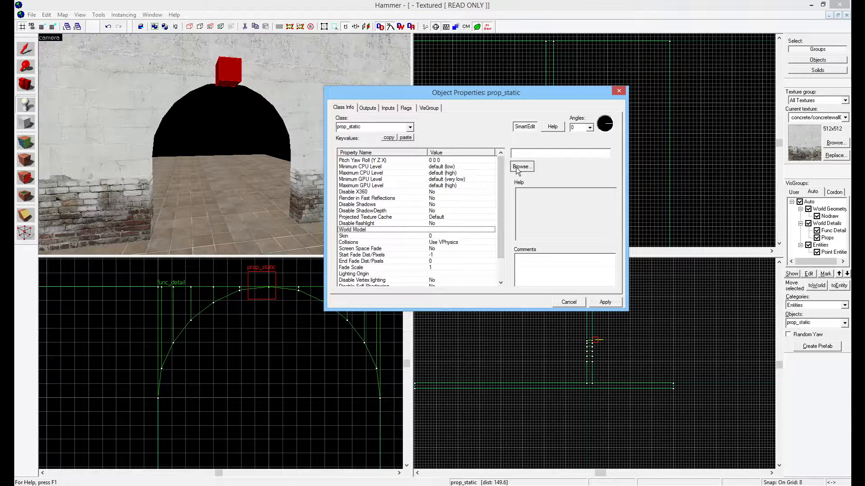
left_click(521, 167)
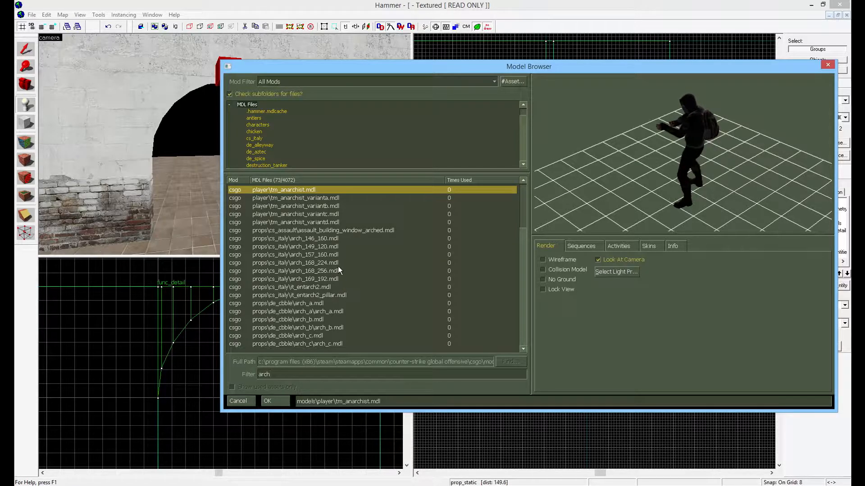
Preview candidate arch models (arch_149_120, arch_146_160, arch_168_256, arch_169_192, a window arch).
left_click(296, 247)
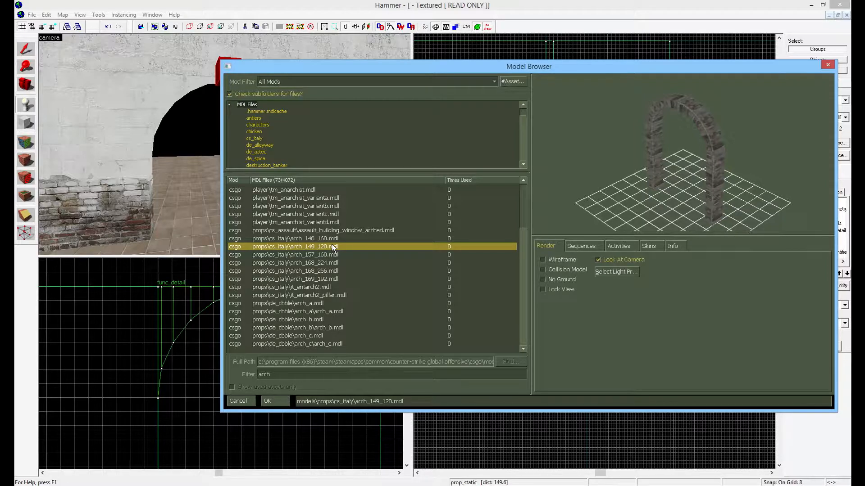
left_click(296, 238)
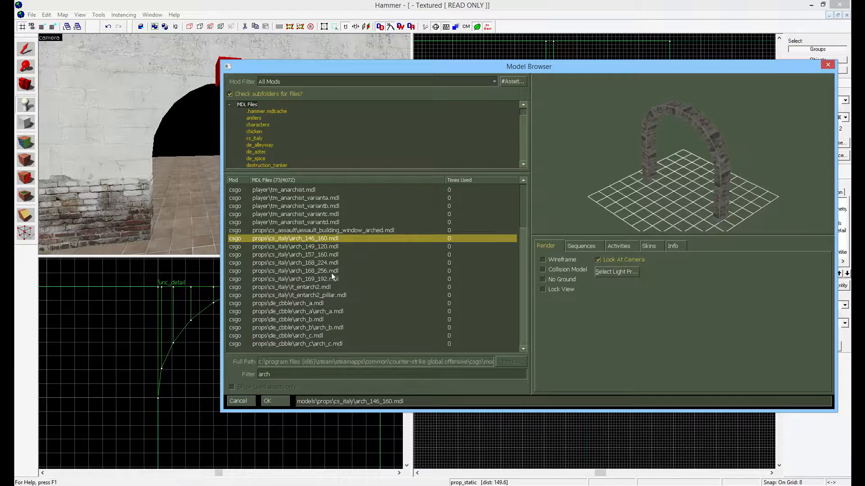
left_click(296, 270)
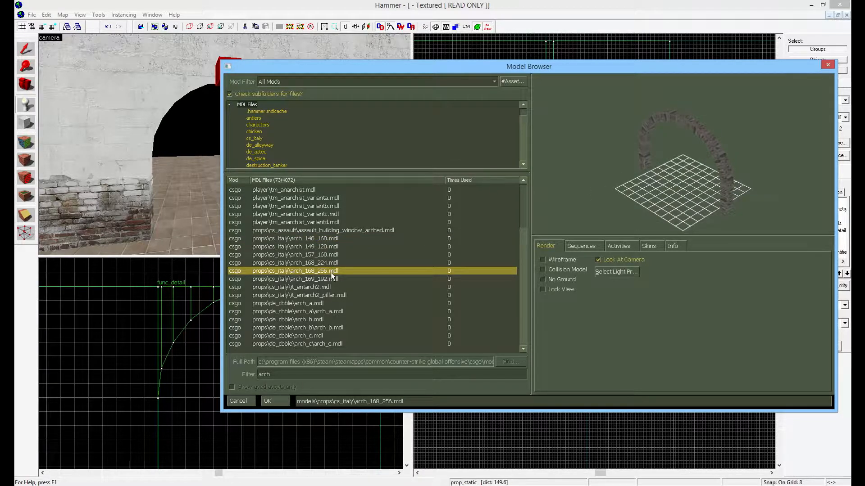
left_click(295, 206)
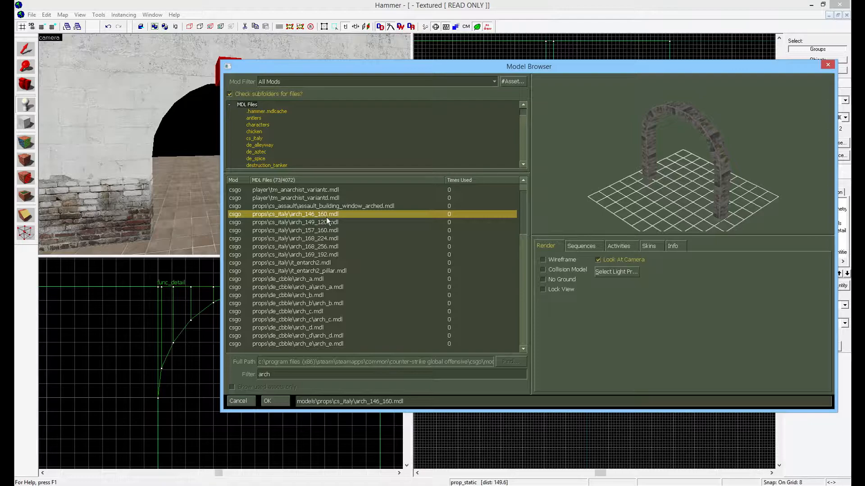
left_click(296, 222)
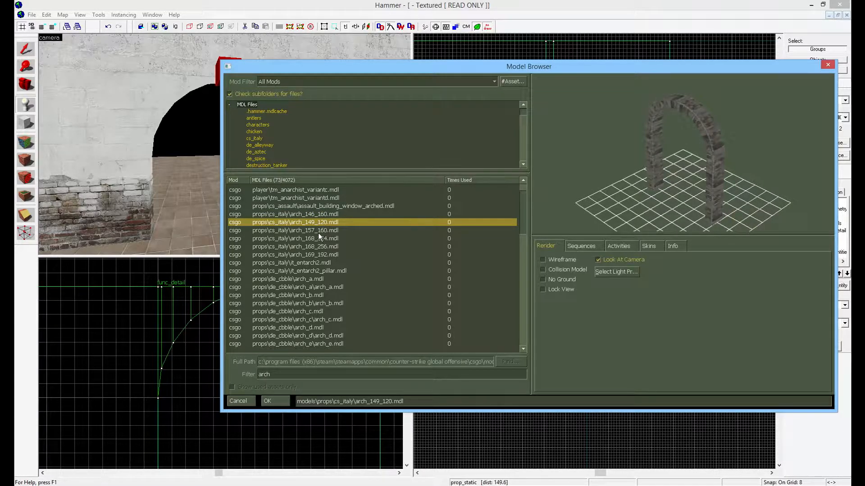
left_click(296, 229)
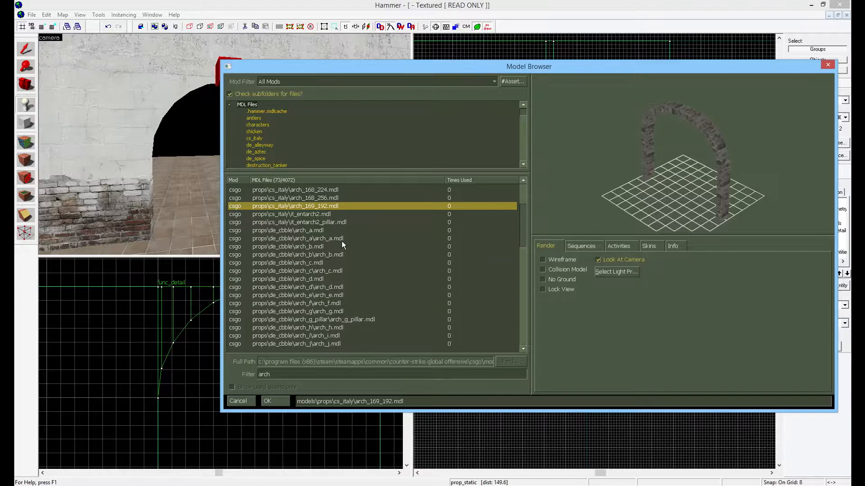
scroll("down", 3)
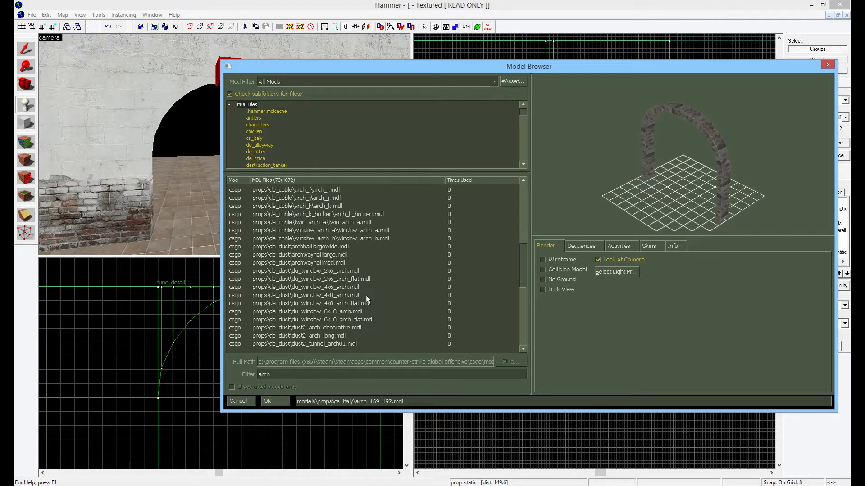
left_click(308, 312)
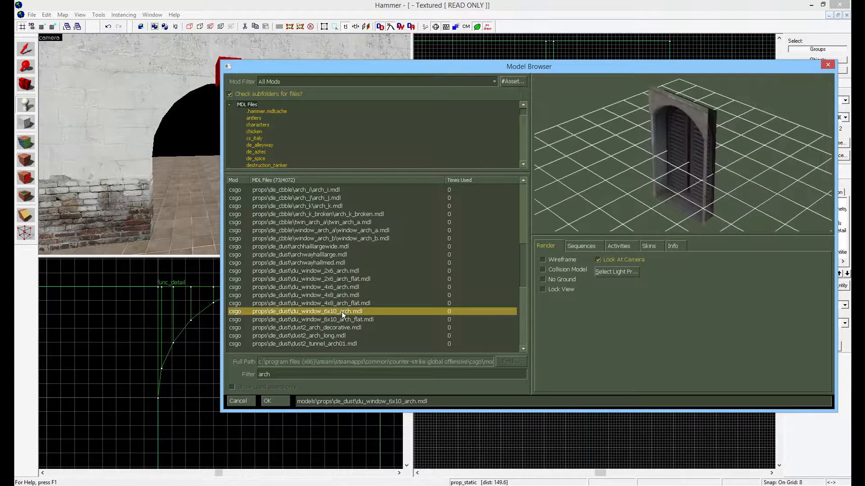
scroll("down", 3)
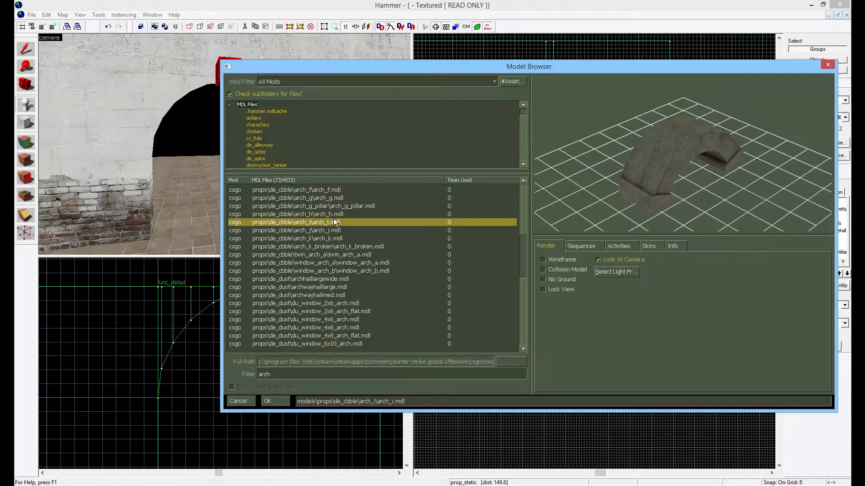
Choose props/de_cbble/arch_g/arch_g.mdl as the prop_static's world model.
left_click(296, 198)
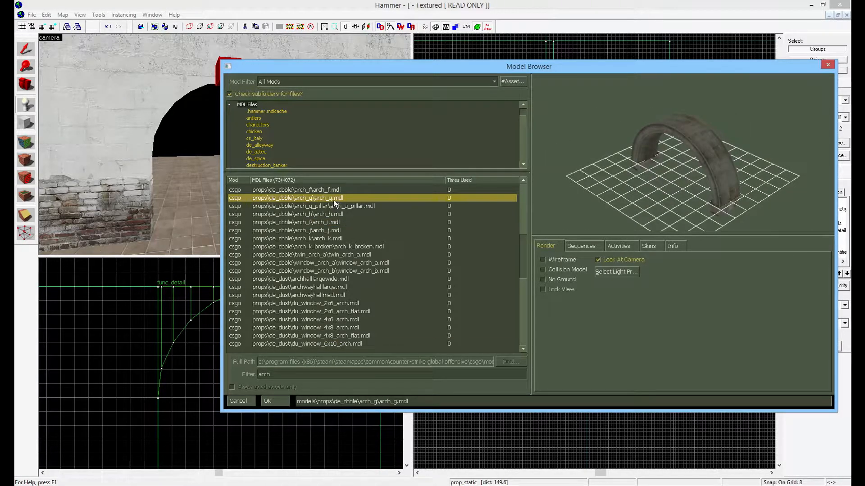
left_click(266, 401)
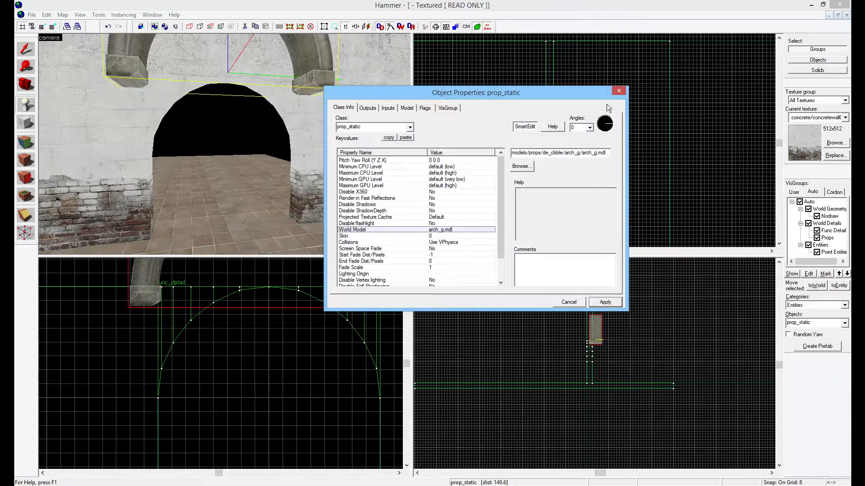
Apply the arch_g model and select the prop to check its fit over the brush arch.
left_click(567, 302)
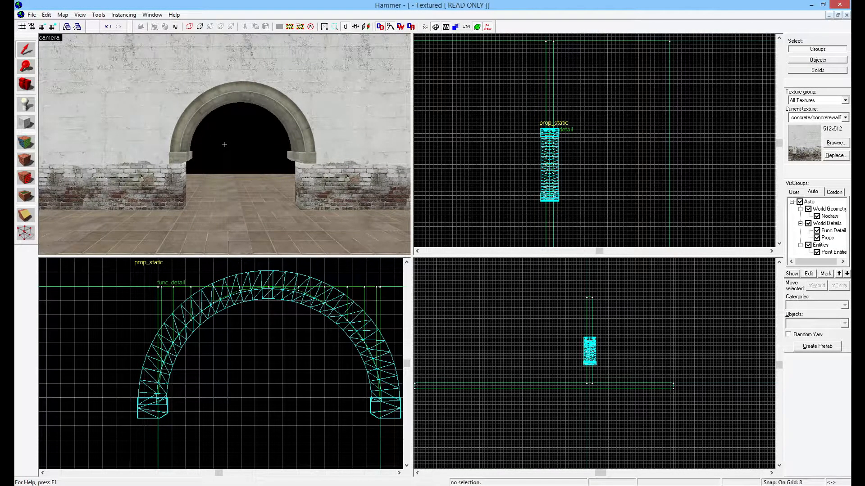
left_click(267, 342)
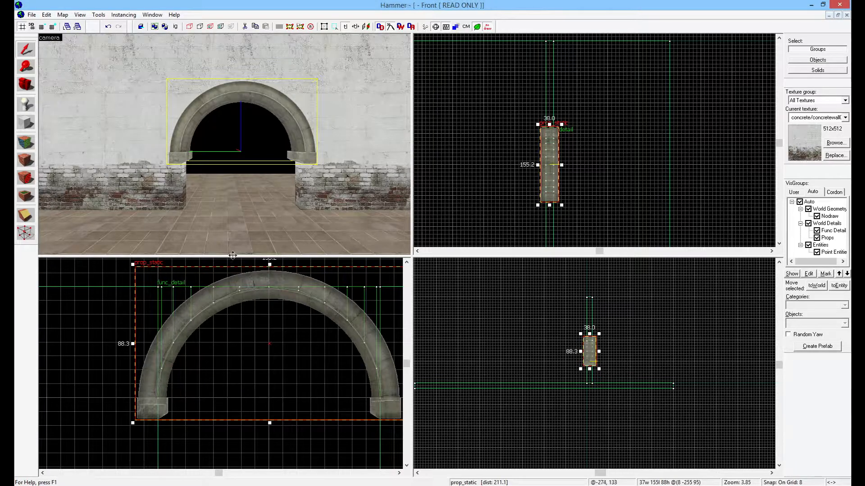